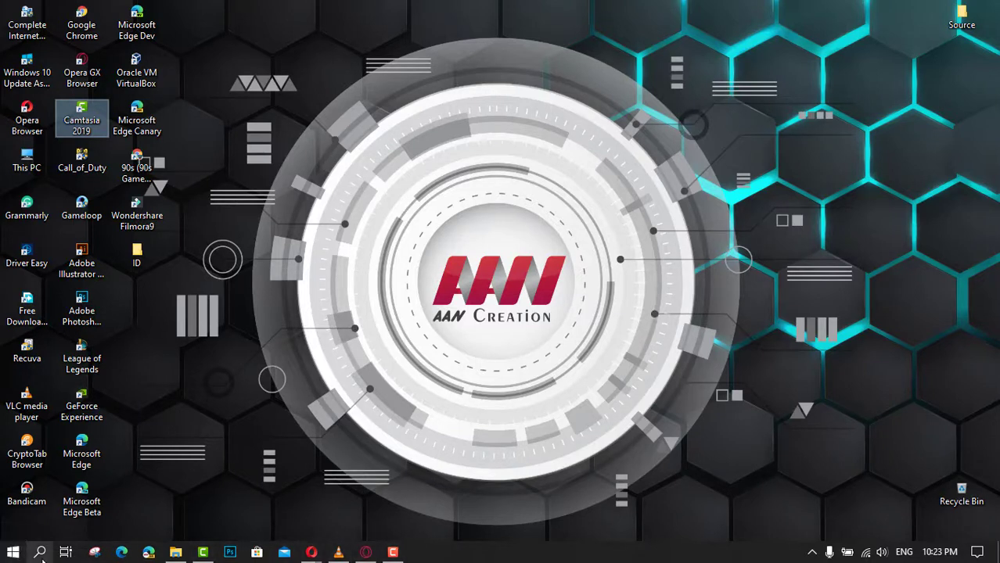
mouse_move(654, 316)
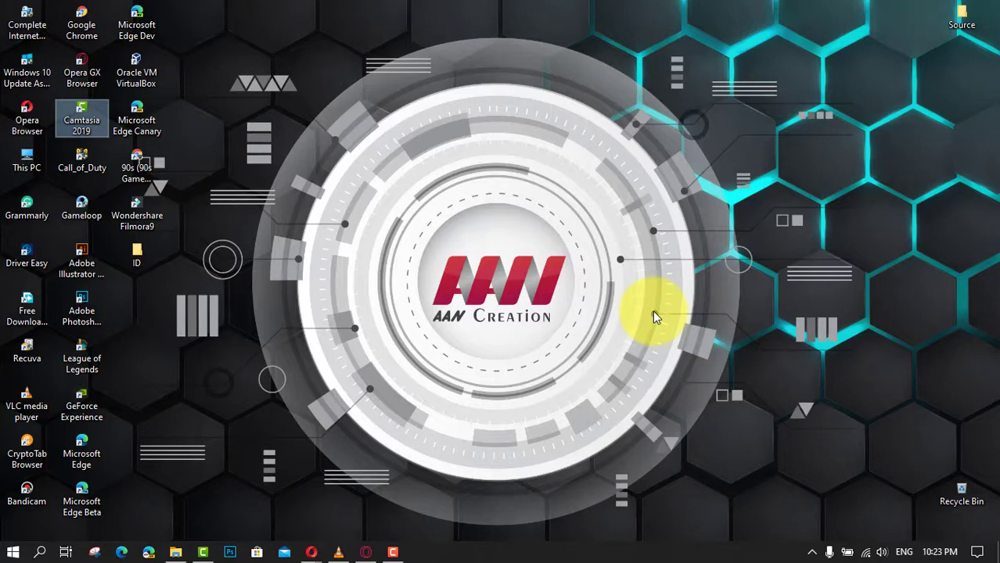
mouse_move(12, 552)
text(cmd)
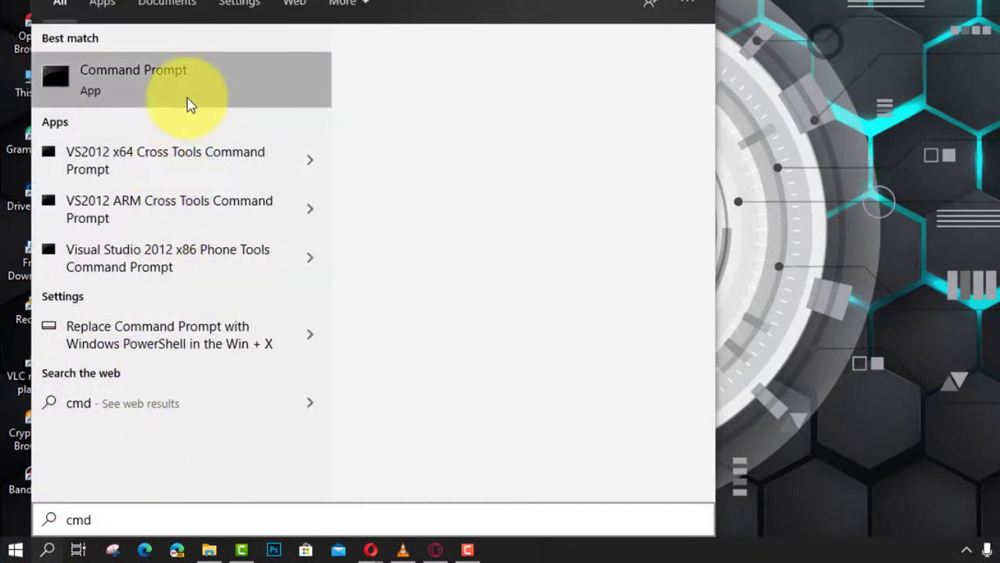
Launch Command Prompt as administrator from the search result.
right_click(133, 78)
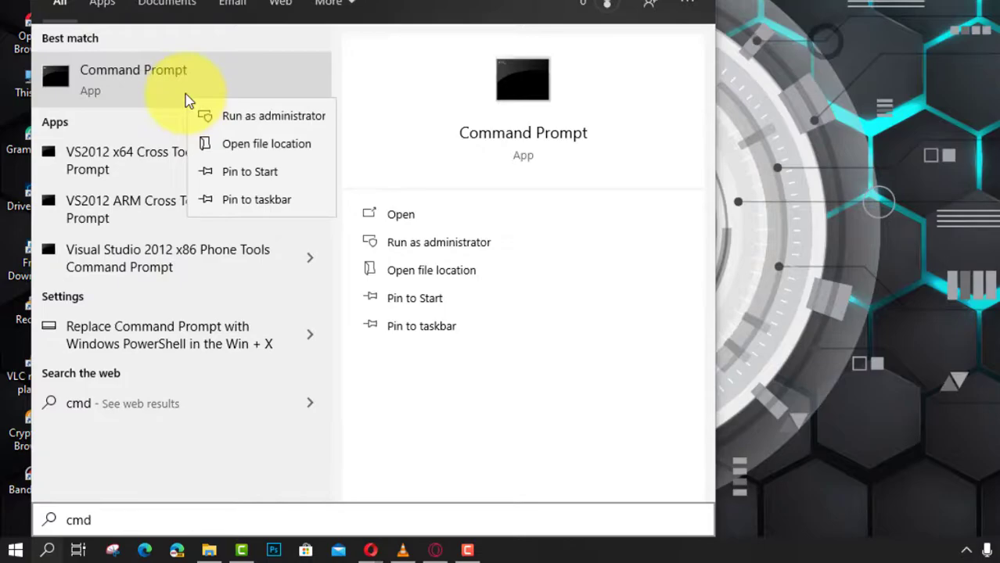
click(273, 115)
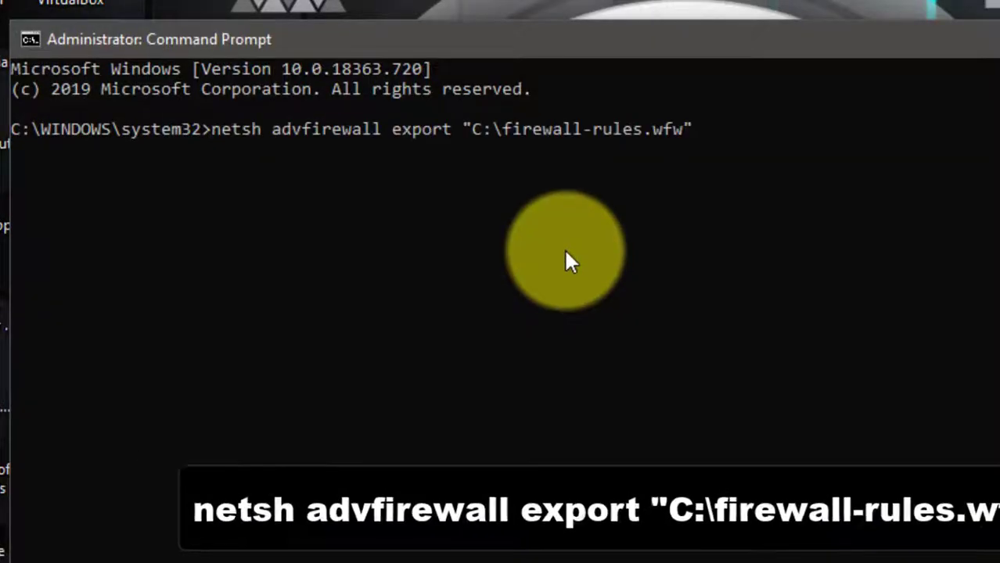
mouse_move(704, 129)
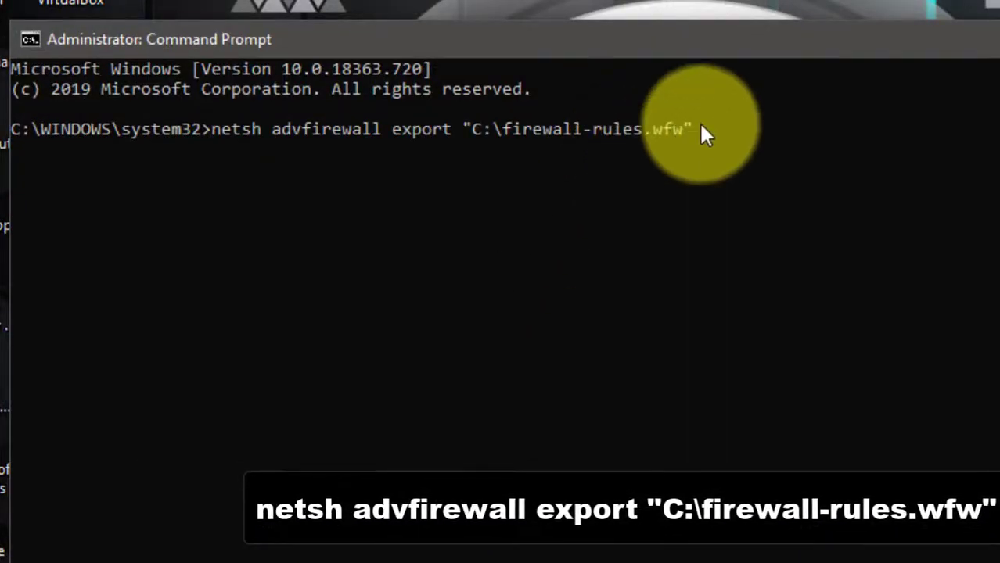
Run netsh advfirewall export "C:\firewall-rules.wfw" and get Ok.
click(766, 117)
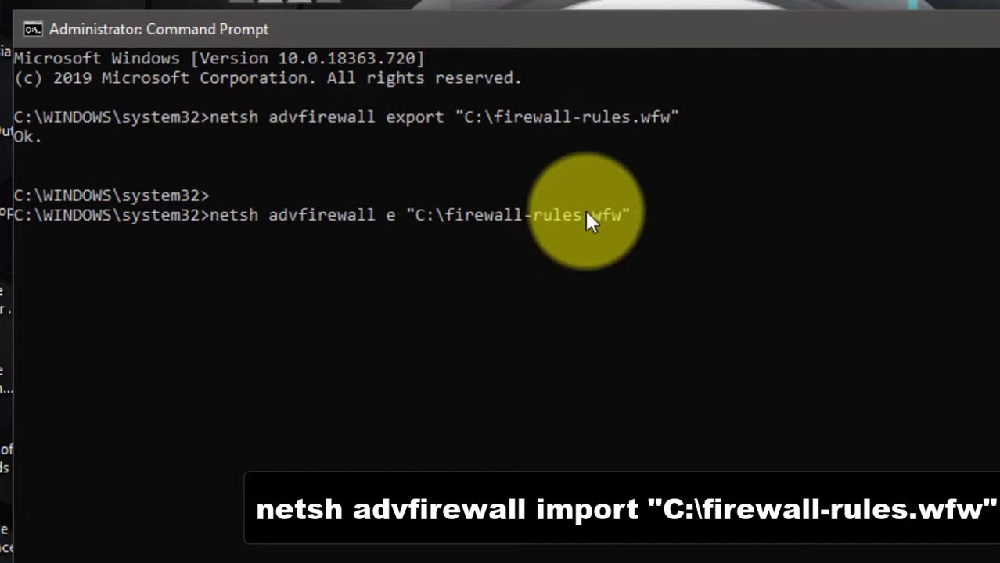
Run netsh advfirewall import "C:\firewall-rules.wfw", confirming Ok, and start a fresh prompt line.
text(import)
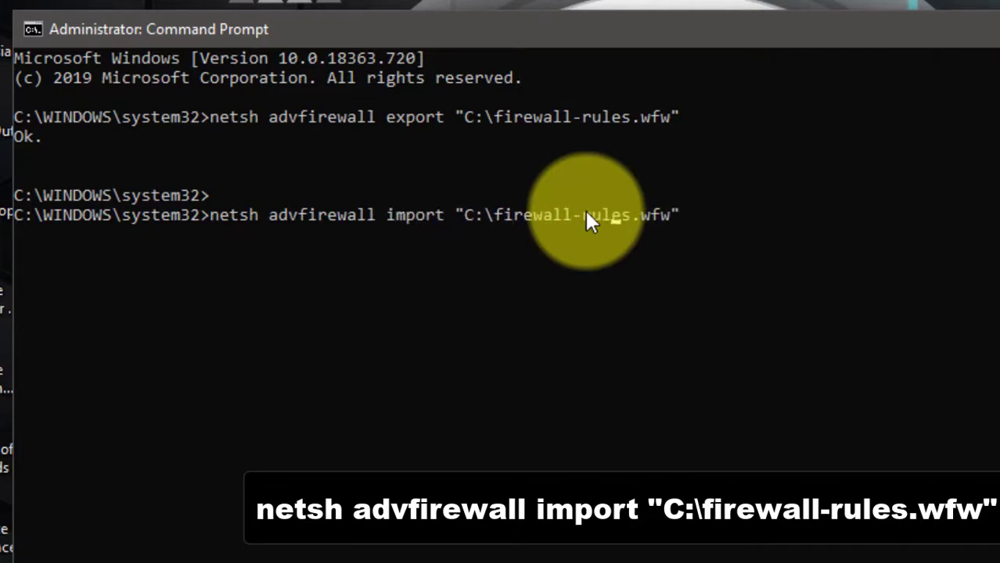
key(Return)
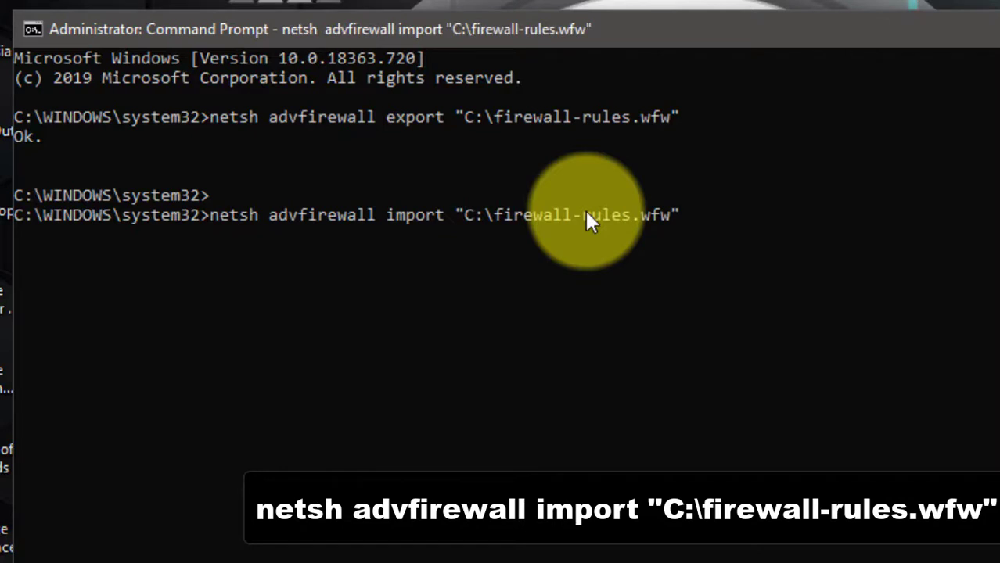
key(Return)
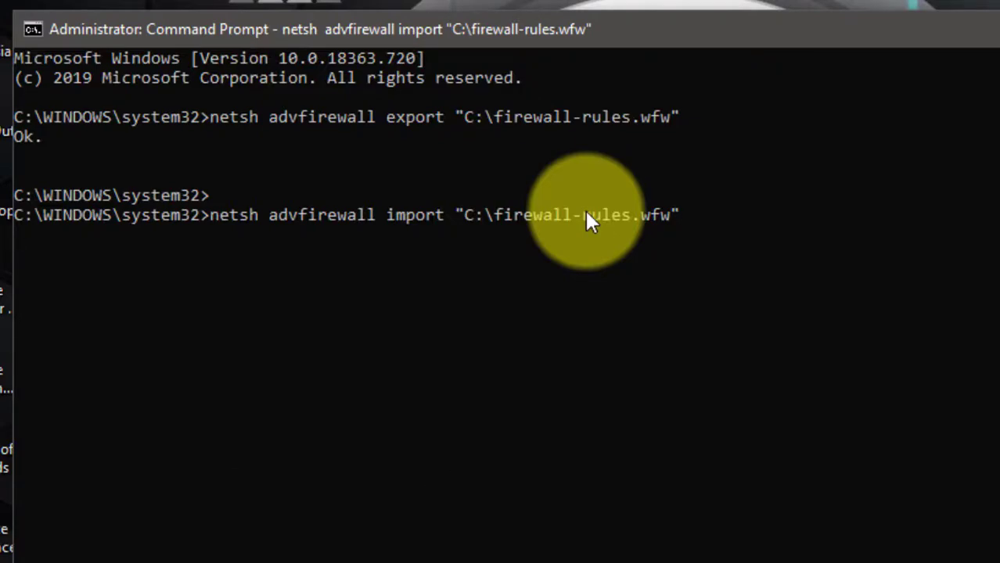
key(Return)
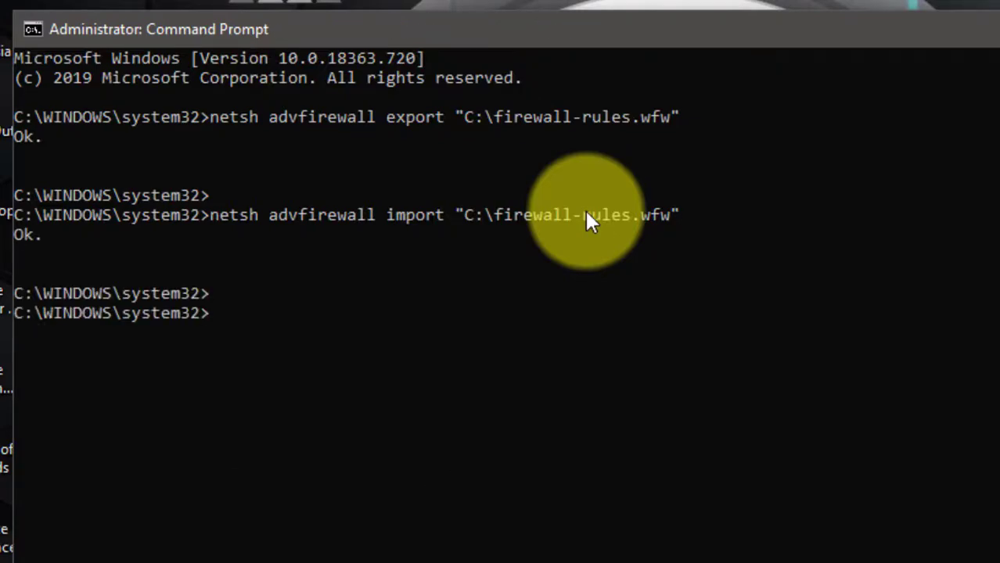